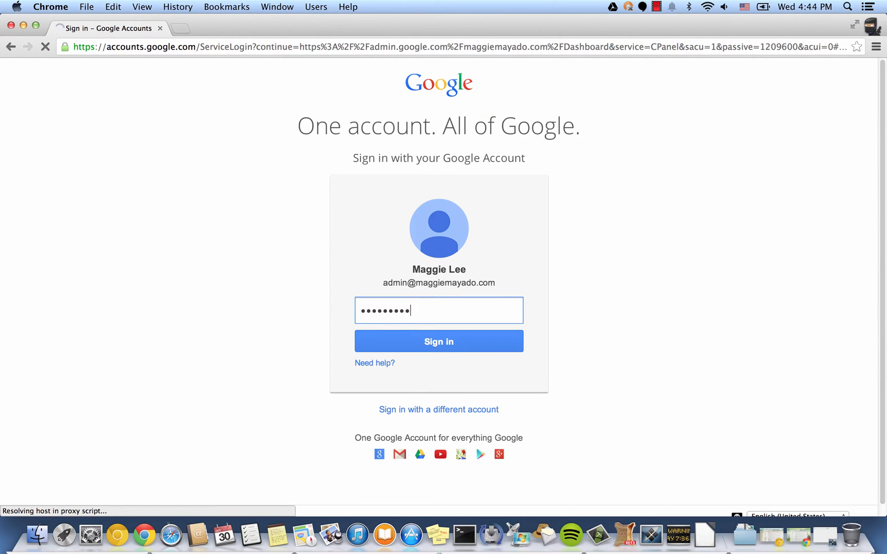
Step: Sign in as the domain administrator and open the Security settings page
{"action": "left_click", "coordinate": [438, 341]}
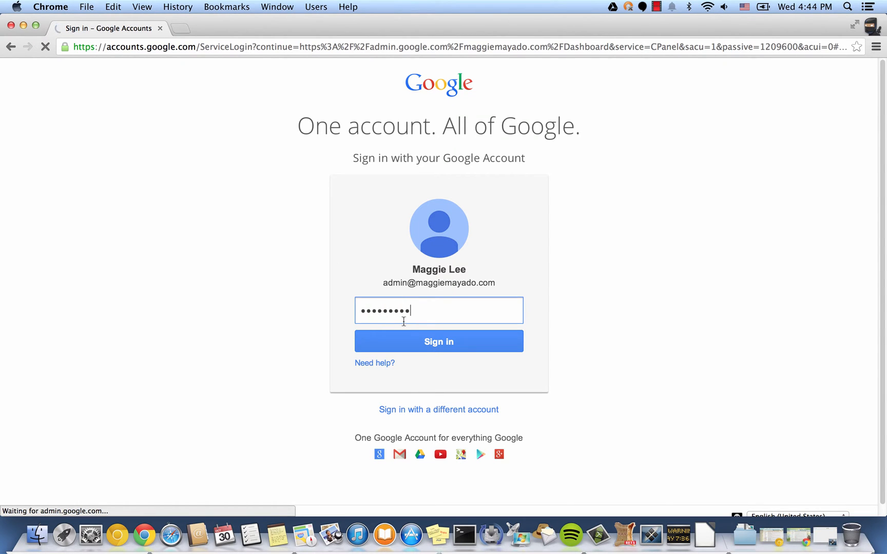
{"action": "left_click", "coordinate": [438, 341]}
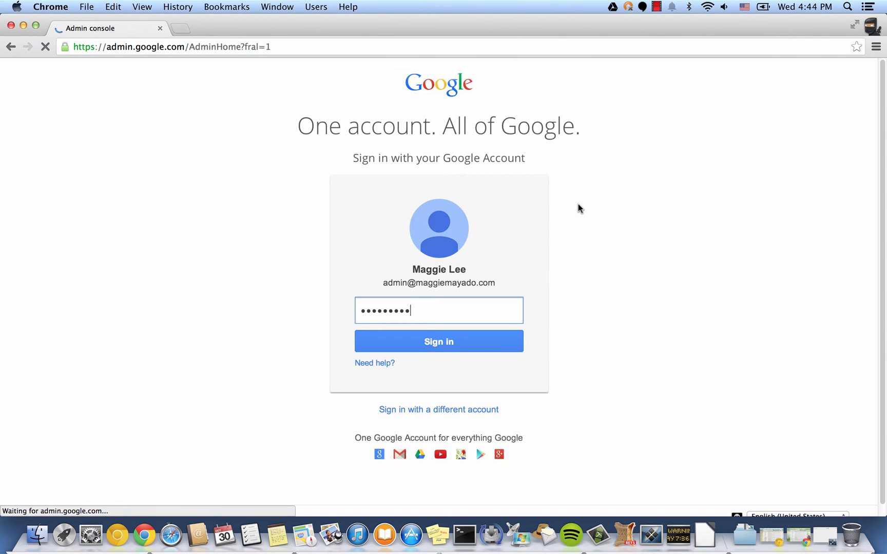
{"action": "left_click", "coordinate": [438, 341]}
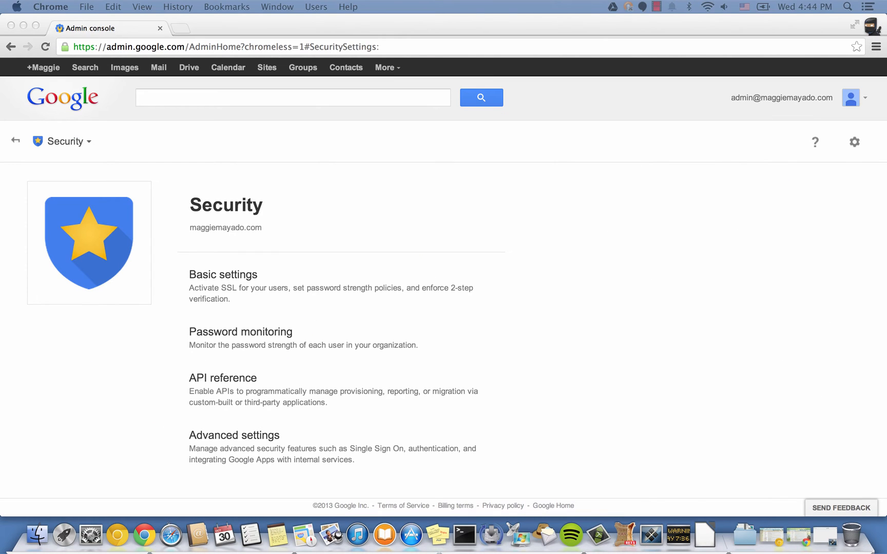
Step: Check the OAuth domain consumer key is enabled under Advanced settings, then return to Security
{"action": "left_click", "coordinate": [234, 435]}
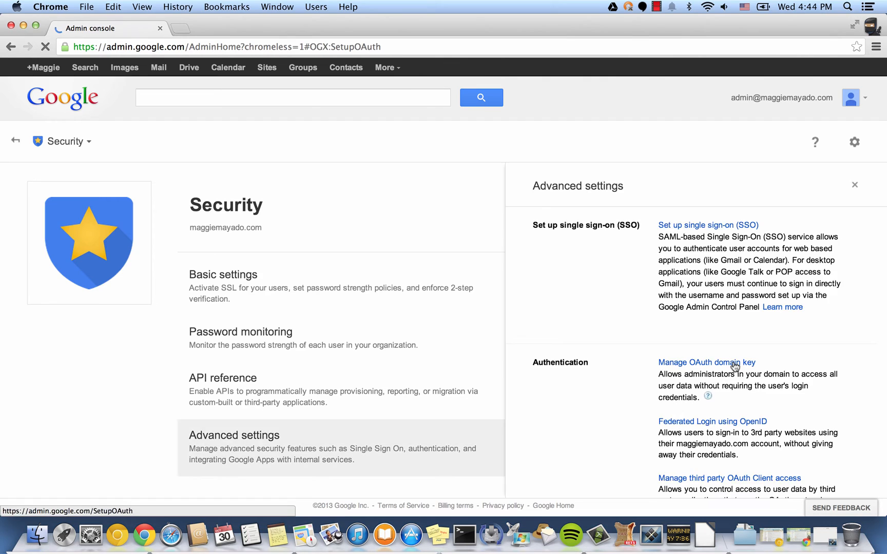
{"action": "left_click", "coordinate": [706, 362]}
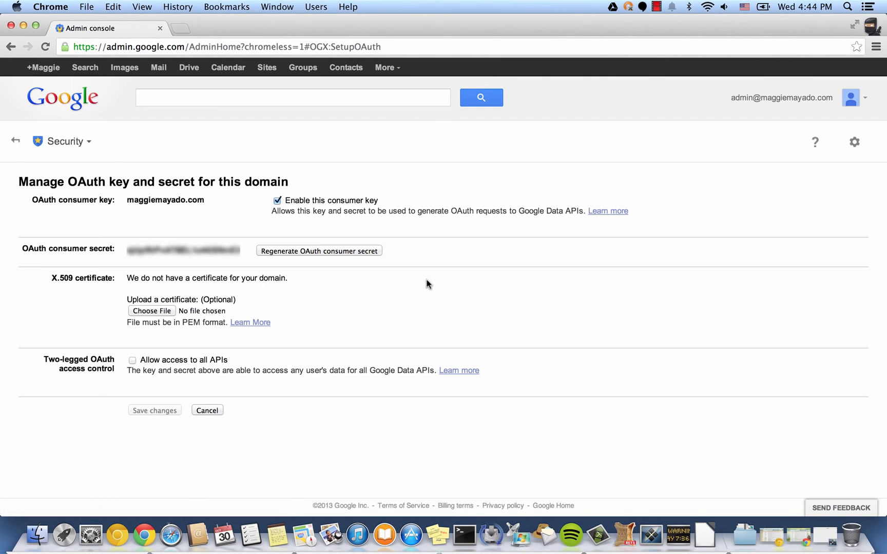
{"action": "mouse_move", "coordinate": [15, 140]}
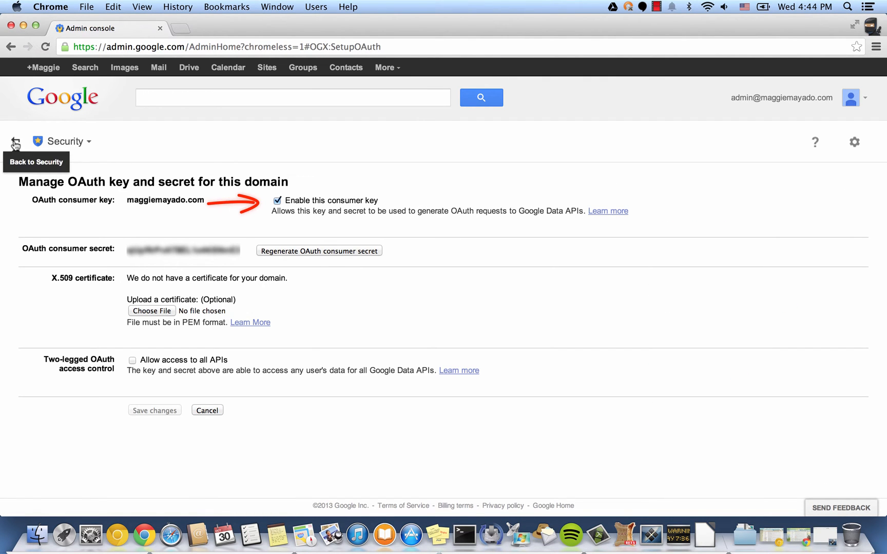
{"action": "left_click", "coordinate": [15, 141]}
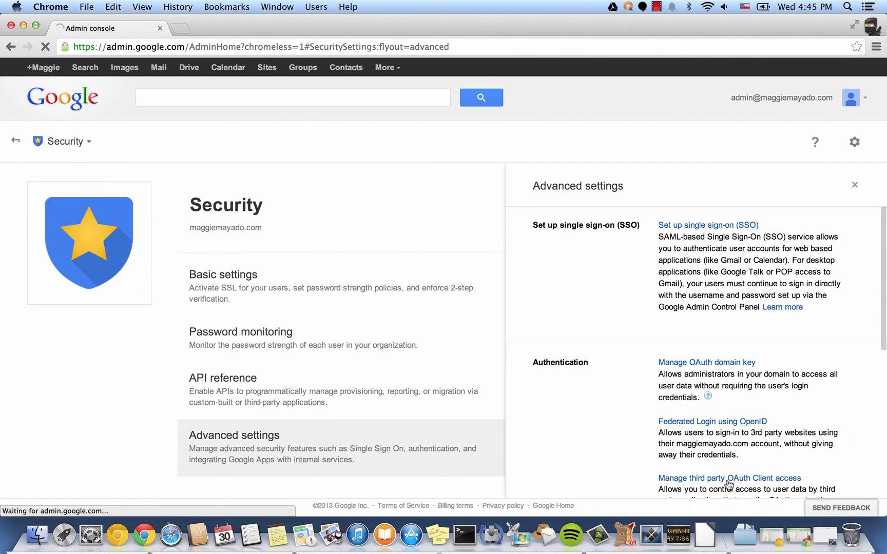
Step: Review the authorized third-party API client scopes, then switch to the Groups section
{"action": "left_click", "coordinate": [729, 478]}
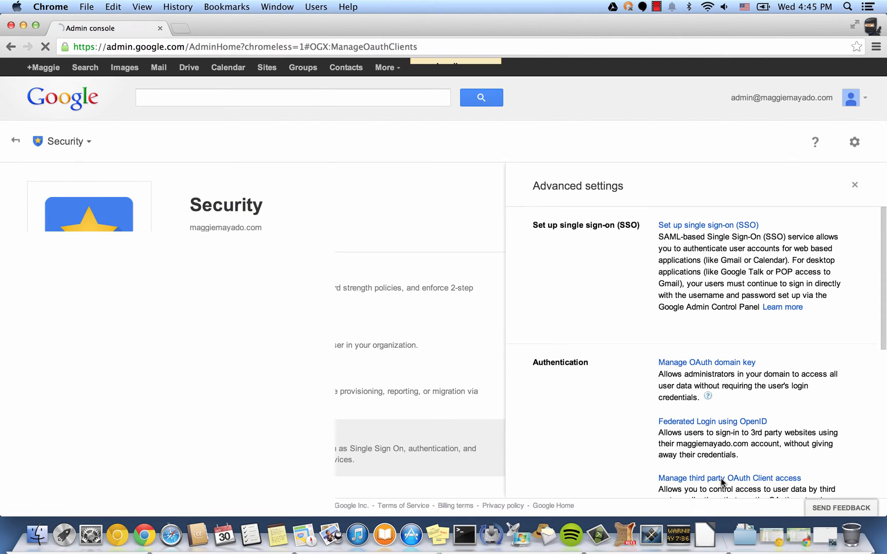
{"action": "left_click", "coordinate": [730, 477]}
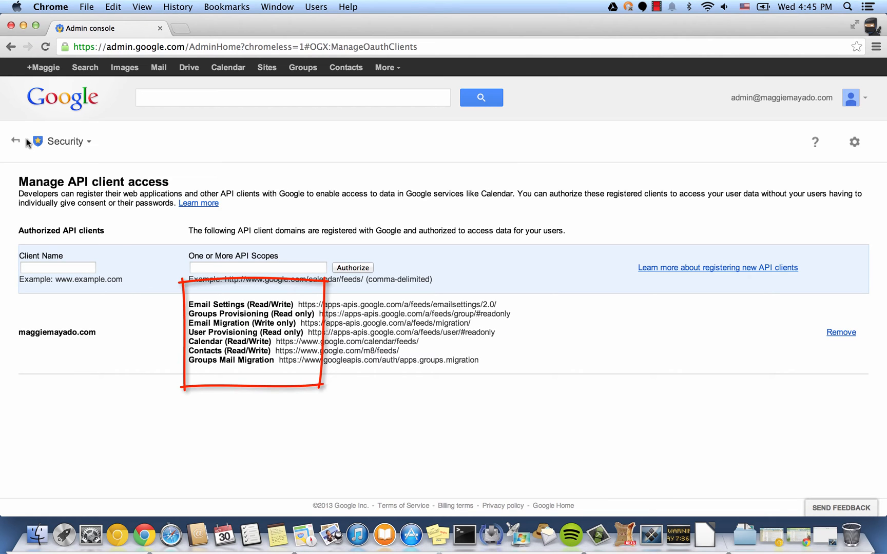
{"action": "mouse_move", "coordinate": [15, 142]}
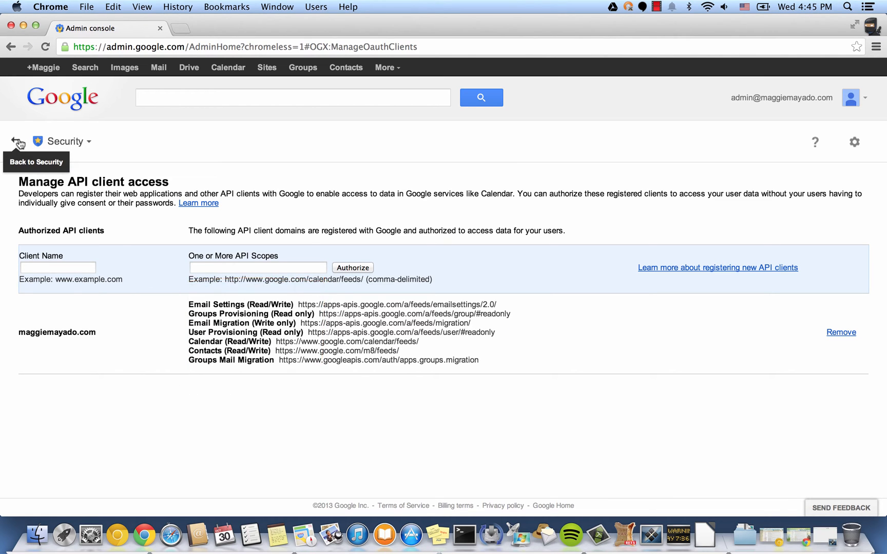
{"action": "left_click", "coordinate": [16, 142]}
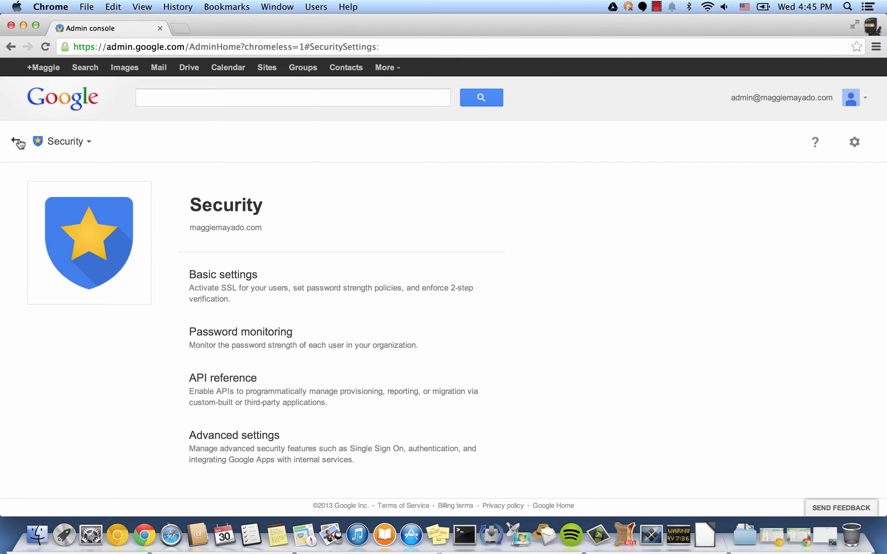
{"action": "left_click", "coordinate": [62, 140]}
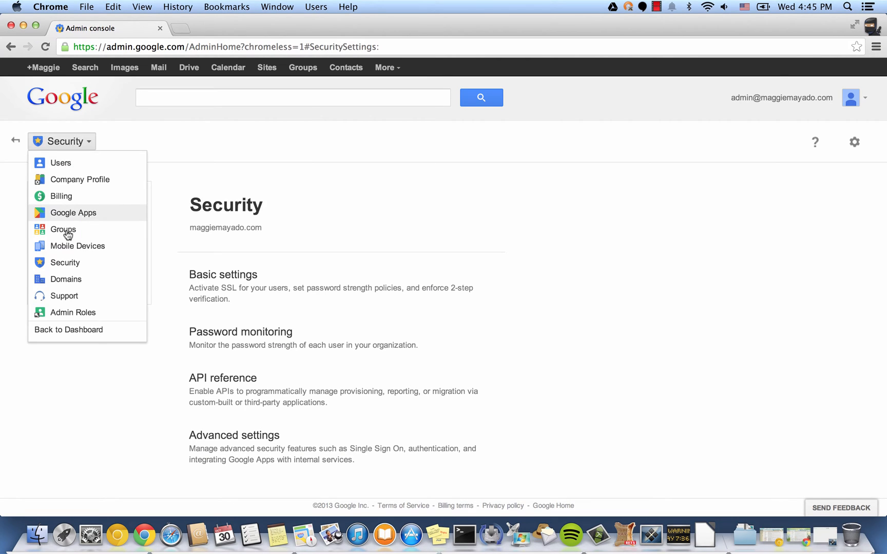
{"action": "left_click", "coordinate": [63, 229]}
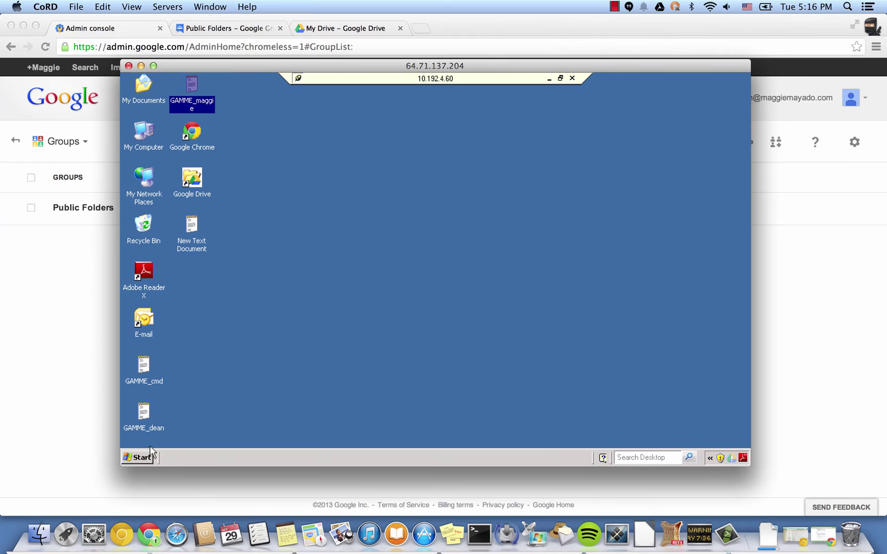
{"action": "mouse_move", "coordinate": [192, 85]}
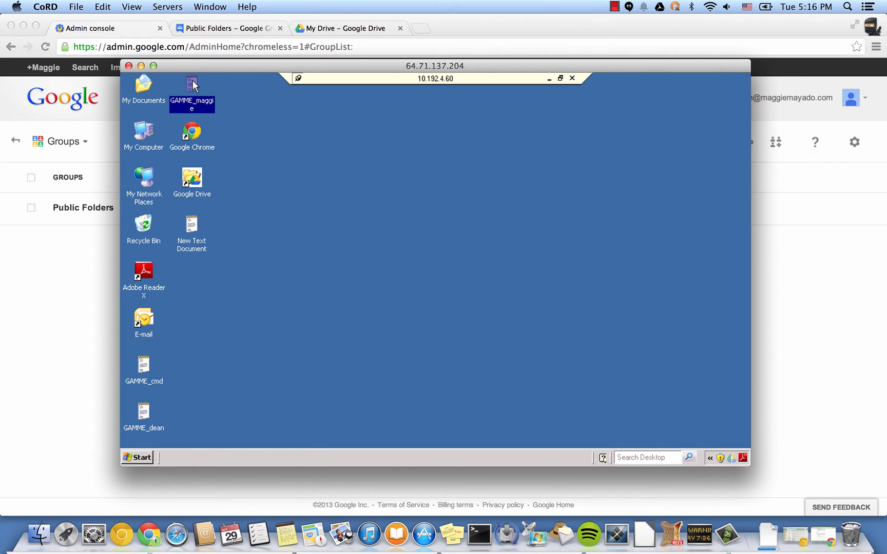
{"action": "double_click", "coordinate": [192, 84]}
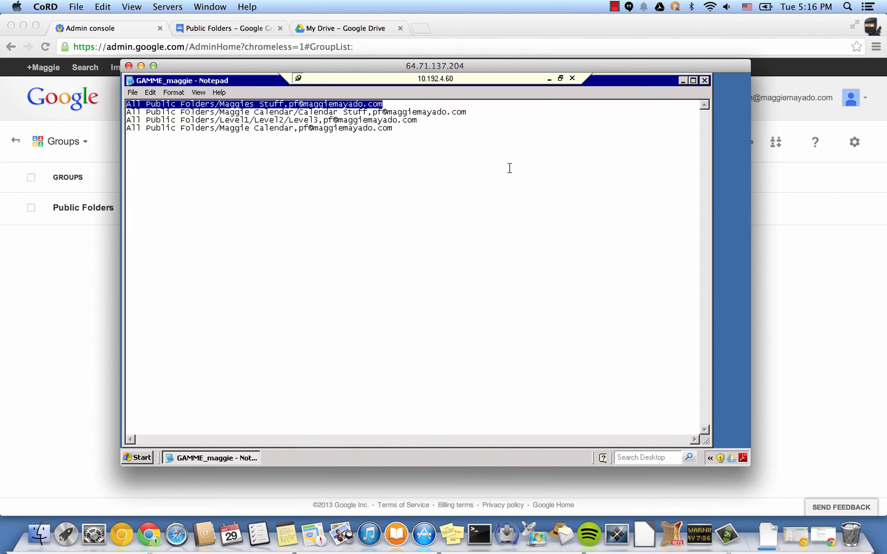
{"action": "left_click", "coordinate": [683, 80]}
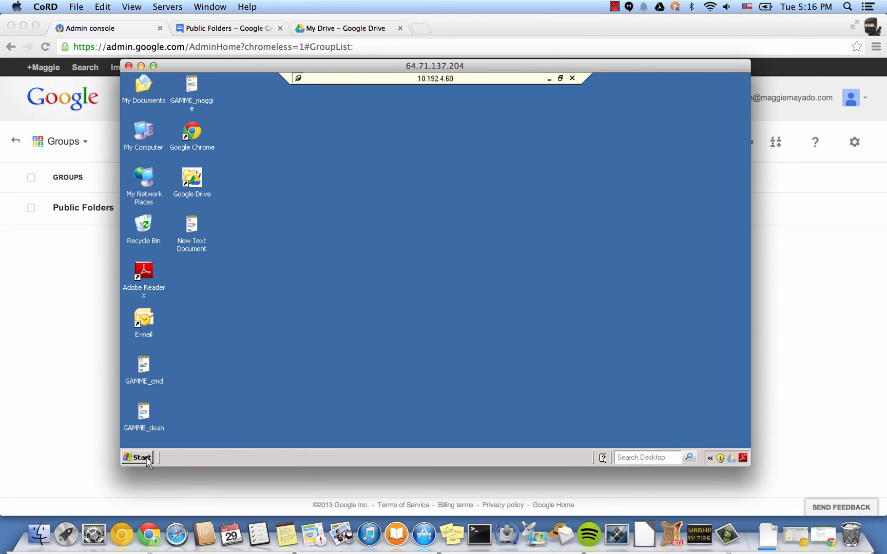
{"action": "left_click", "coordinate": [136, 458]}
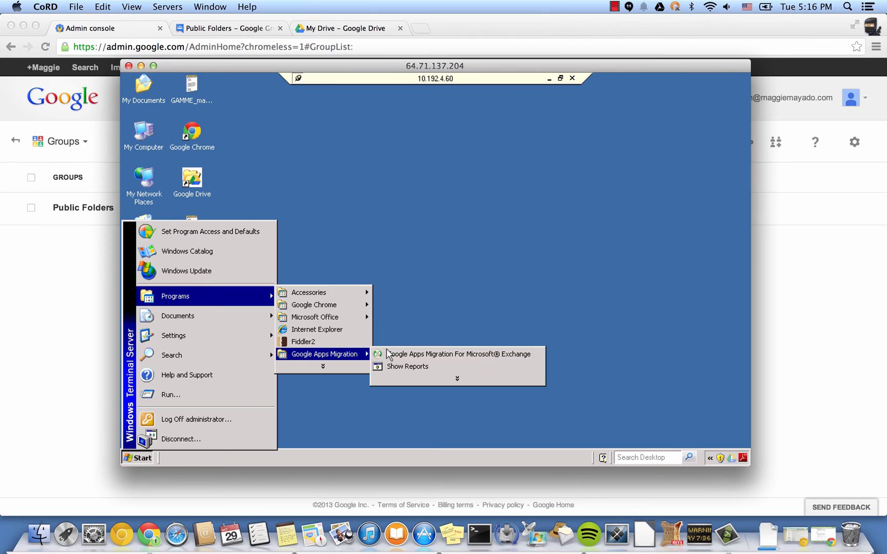
Step: Launch GAMME and accept the Exchange server details for 10.192.4.80
{"action": "left_click", "coordinate": [460, 354]}
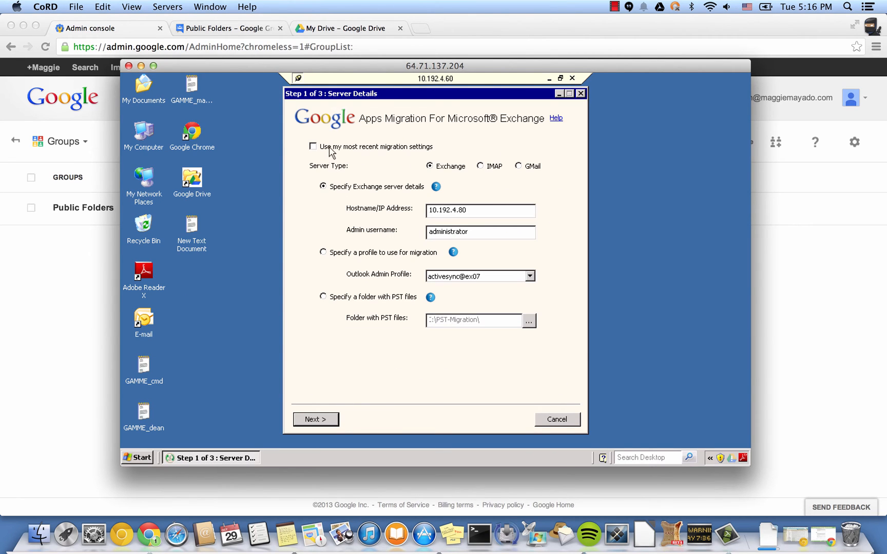
{"action": "mouse_move", "coordinate": [449, 212]}
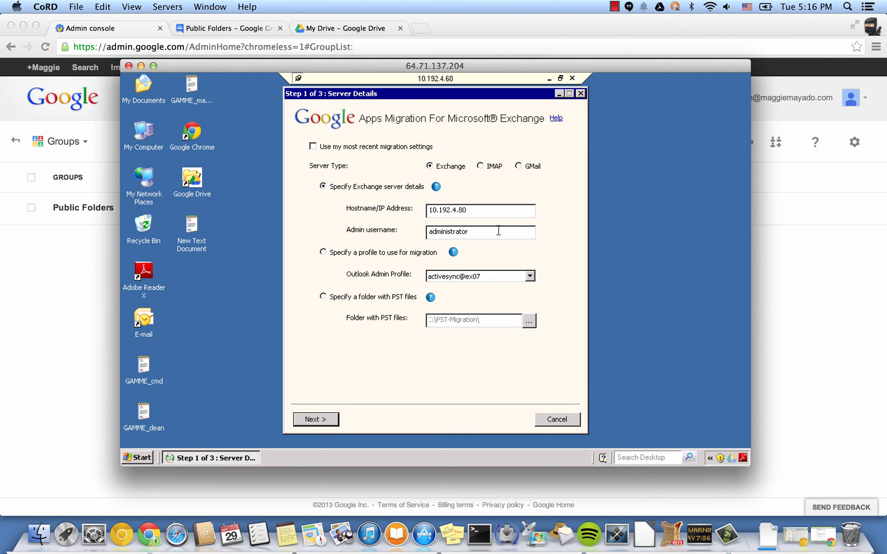
{"action": "left_click", "coordinate": [315, 420]}
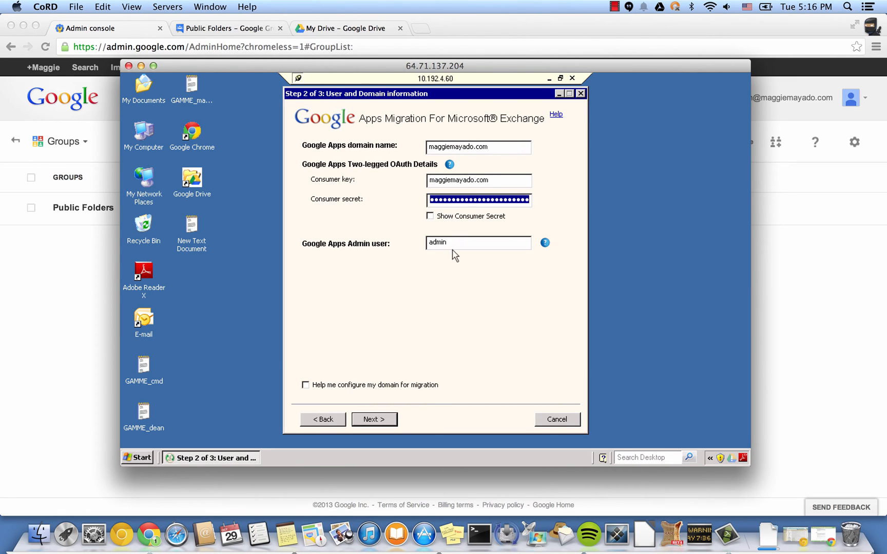
Step: Select Public Folders with the GAMME_maggie.txt folder list and reach the review screen
{"action": "left_click", "coordinate": [373, 419]}
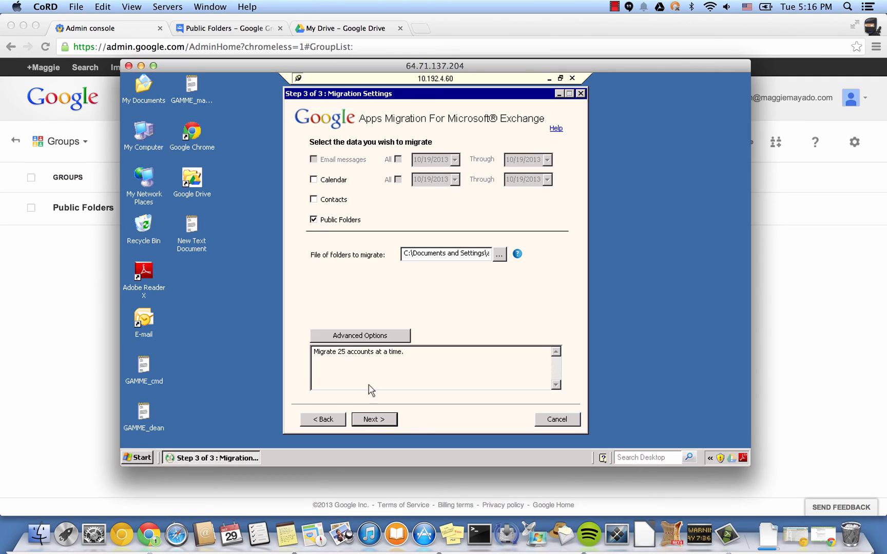
{"action": "left_click", "coordinate": [313, 219]}
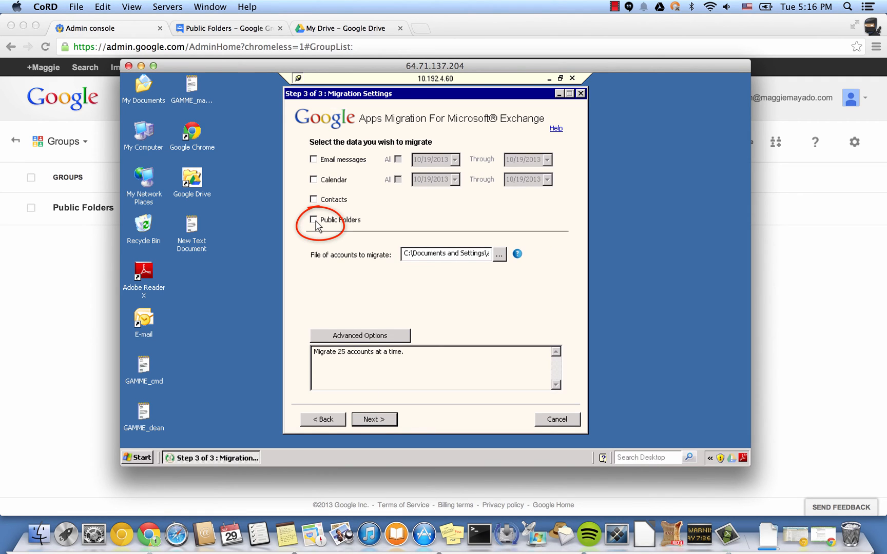
{"action": "left_click", "coordinate": [313, 220]}
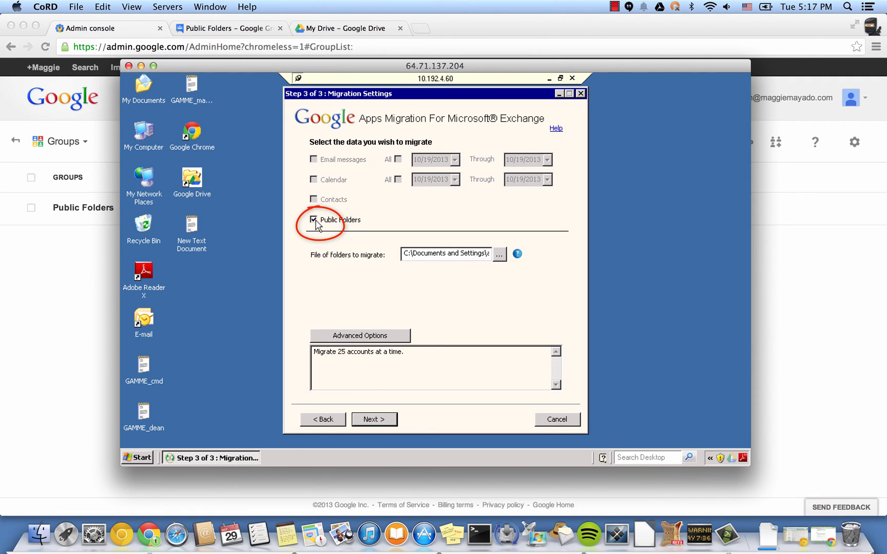
{"action": "left_click", "coordinate": [498, 254]}
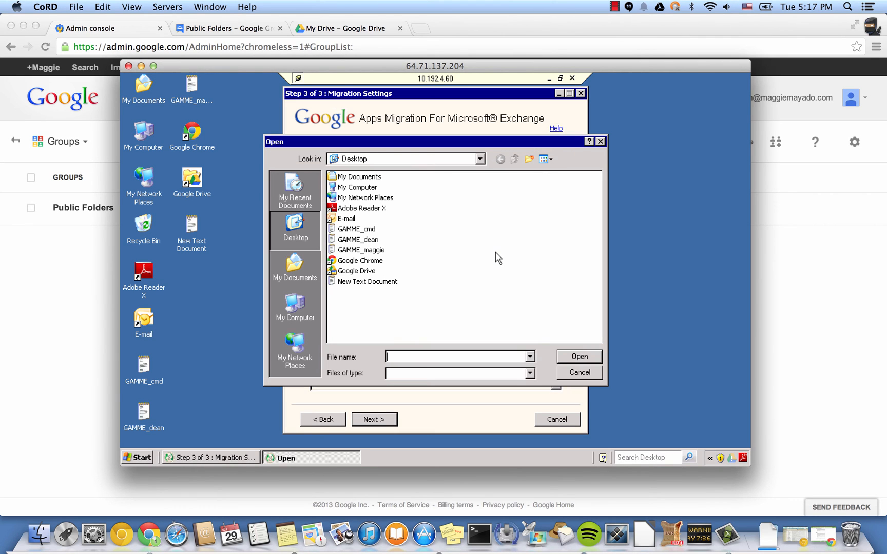
{"action": "left_click", "coordinate": [577, 372]}
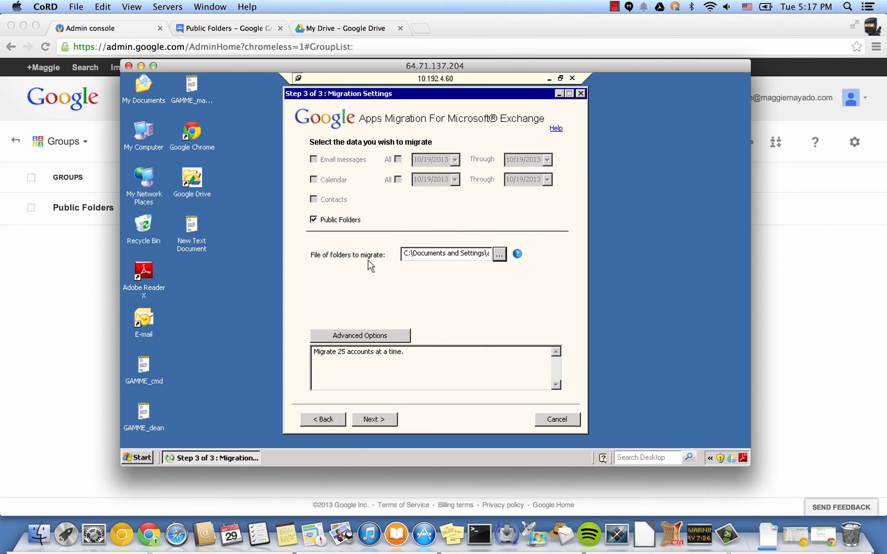
{"action": "left_click", "coordinate": [373, 420]}
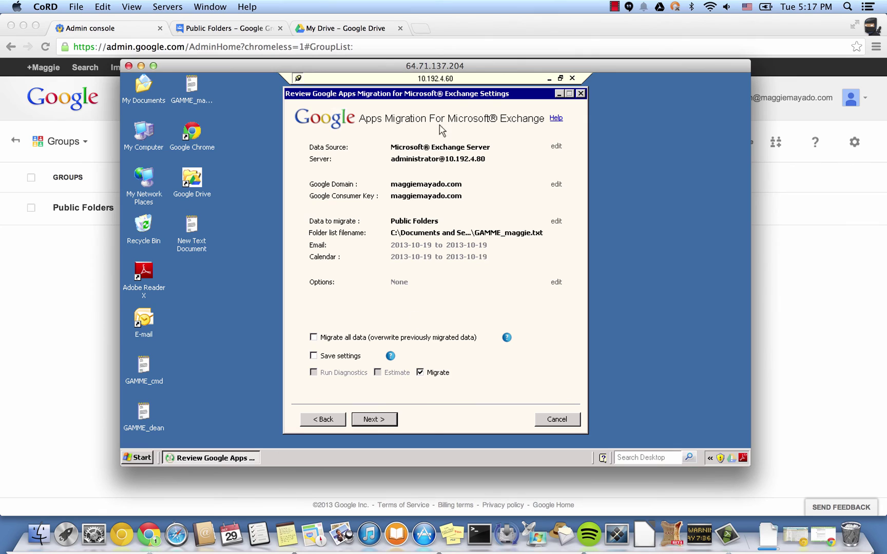
{"action": "mouse_move", "coordinate": [410, 238]}
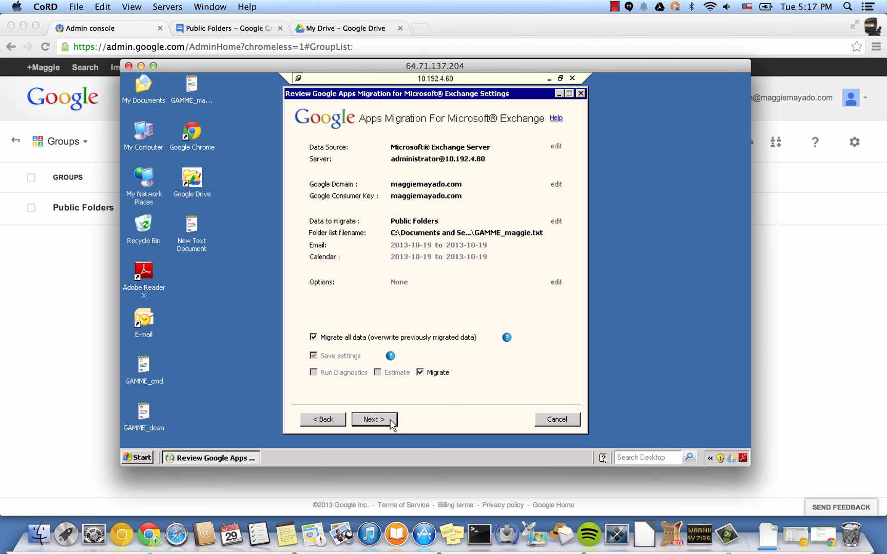
Step: Start the Public Folders migration, acknowledge its completion, and exit GAMME
{"action": "left_click", "coordinate": [373, 420]}
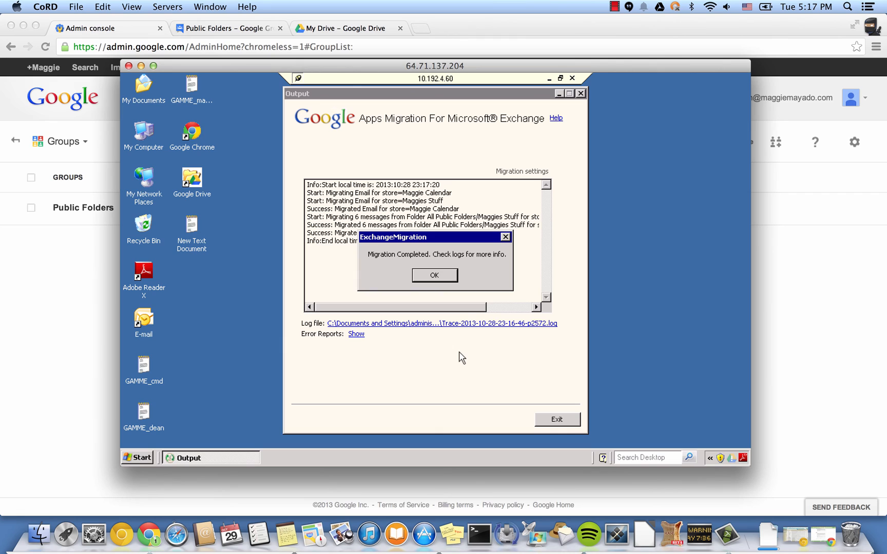
{"action": "left_click", "coordinate": [434, 276]}
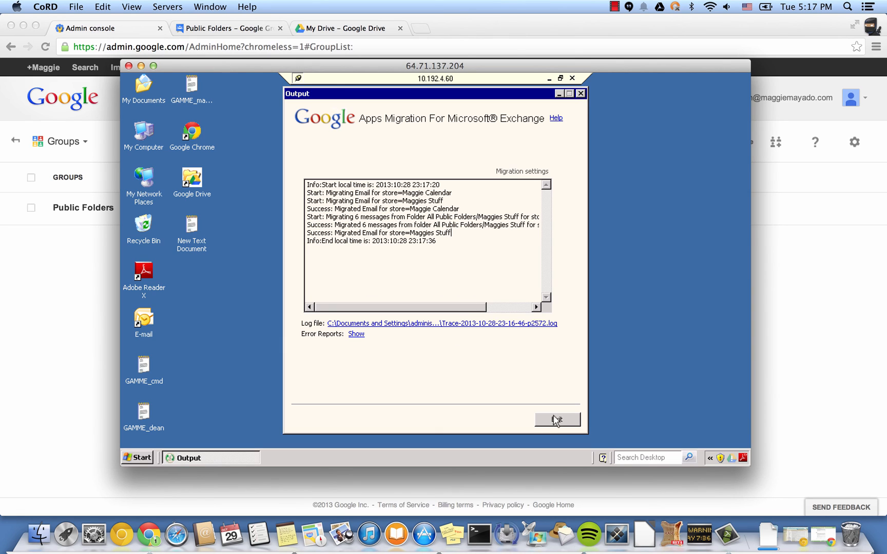
{"action": "left_click", "coordinate": [555, 419]}
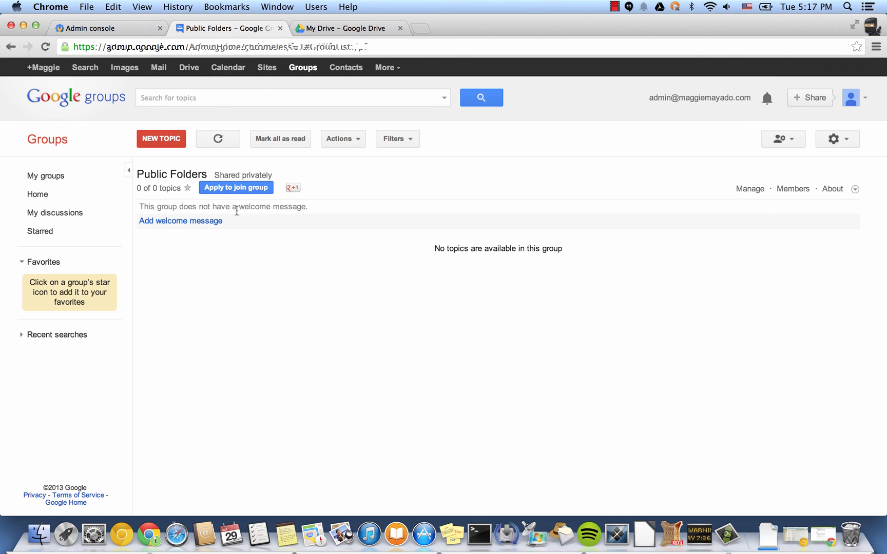
Step: Refresh the Public Folders topic list until the six migrated posts appear
{"action": "left_click", "coordinate": [217, 139]}
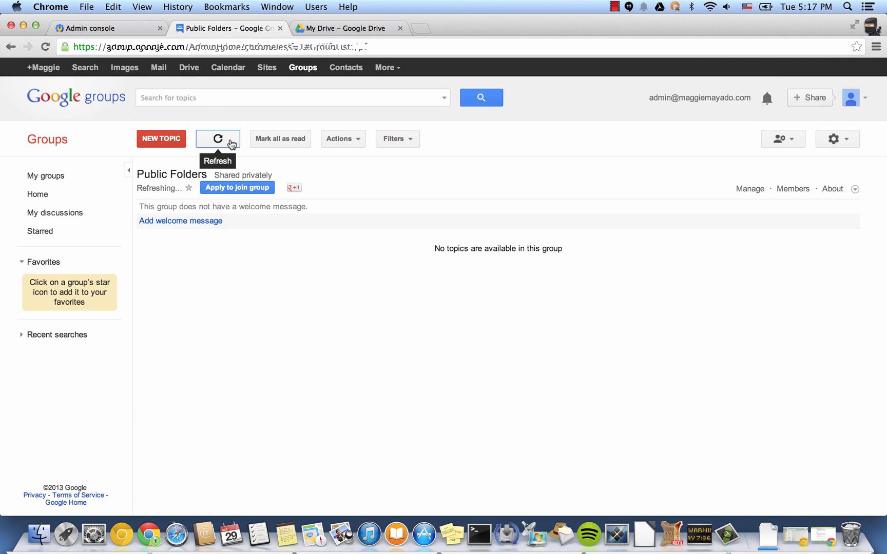
{"action": "mouse_move", "coordinate": [436, 284]}
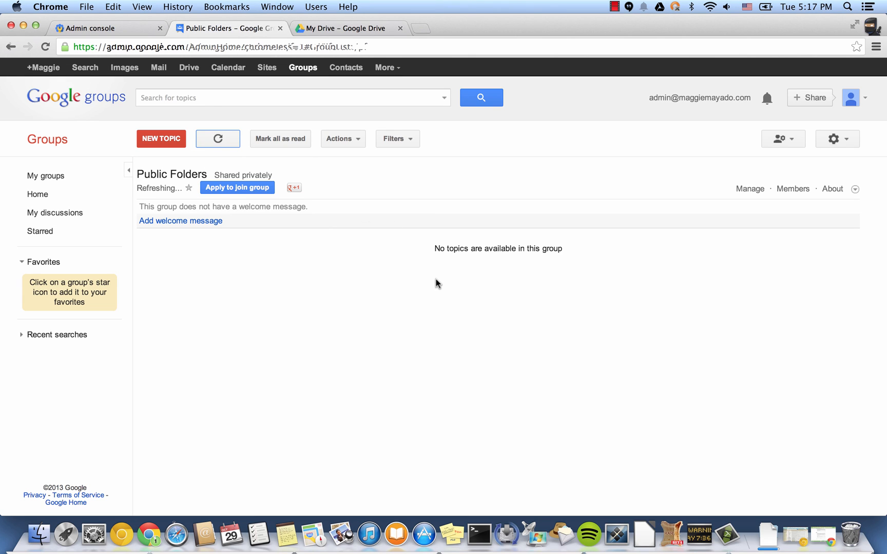
{"action": "left_click", "coordinate": [217, 138]}
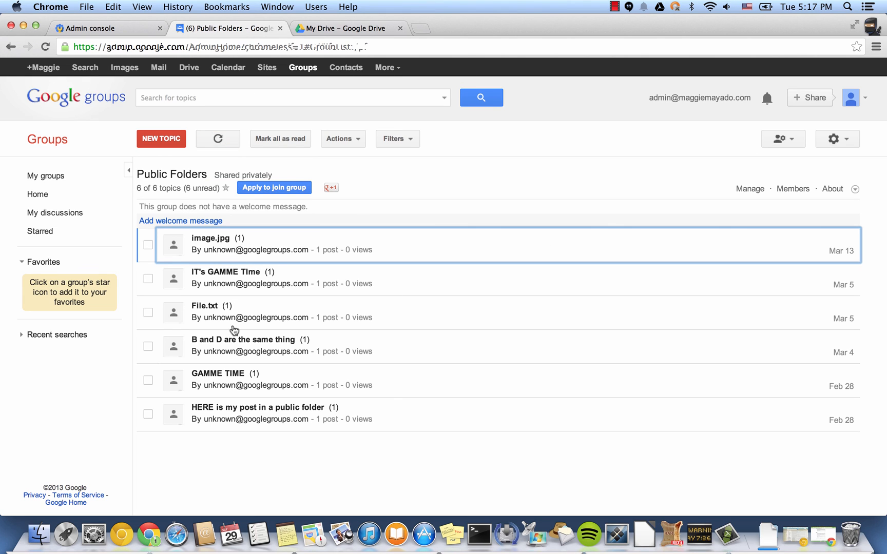